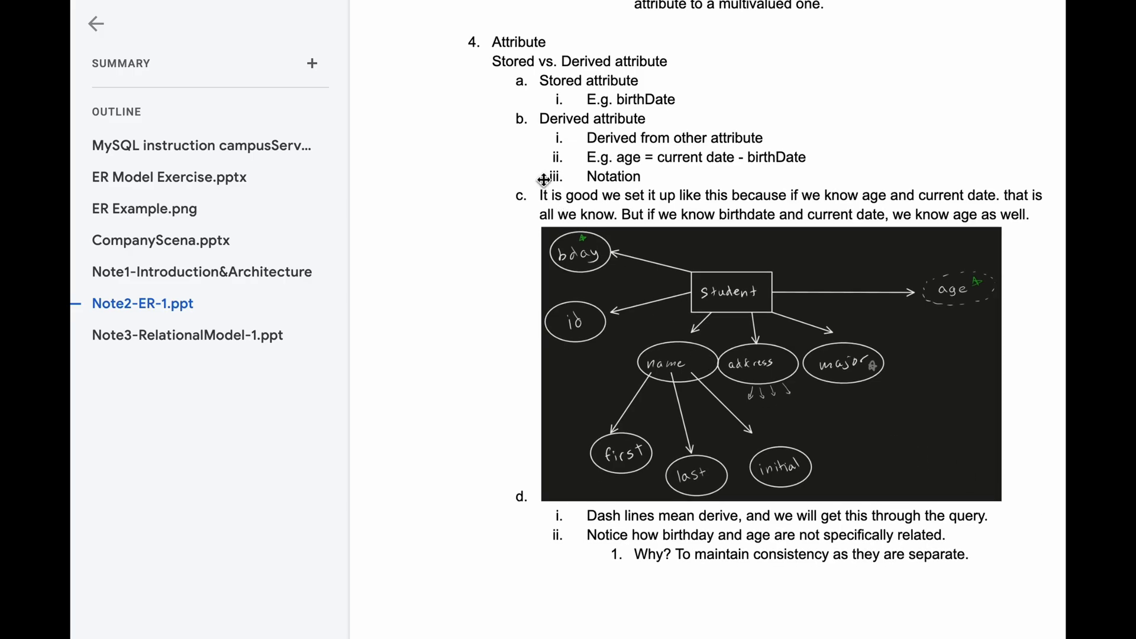
pyautogui.moveTo(598, 69)
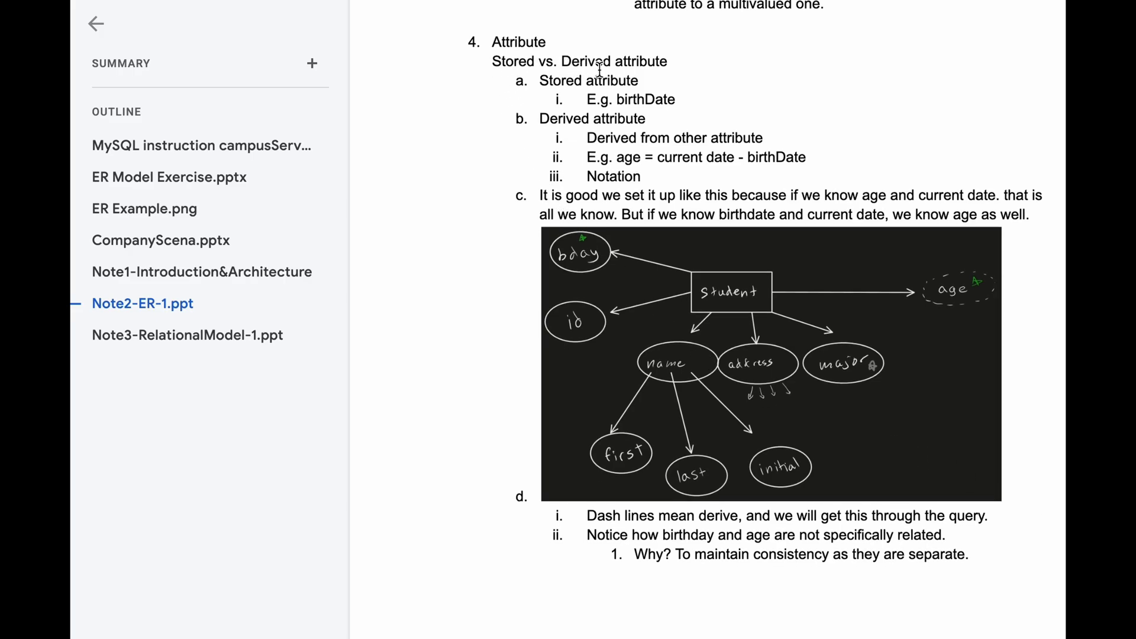
# Highlight birthDate and current in the stored attribute and age formula examples, then clear it
pyautogui.scroll(3)
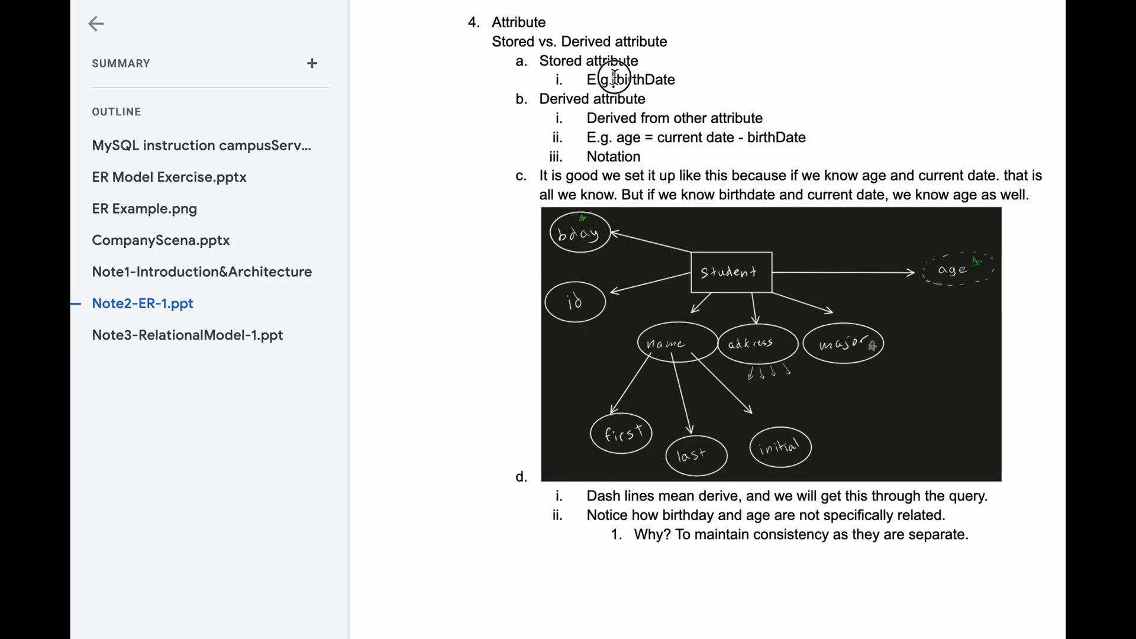
pyautogui.doubleClick(639, 80)
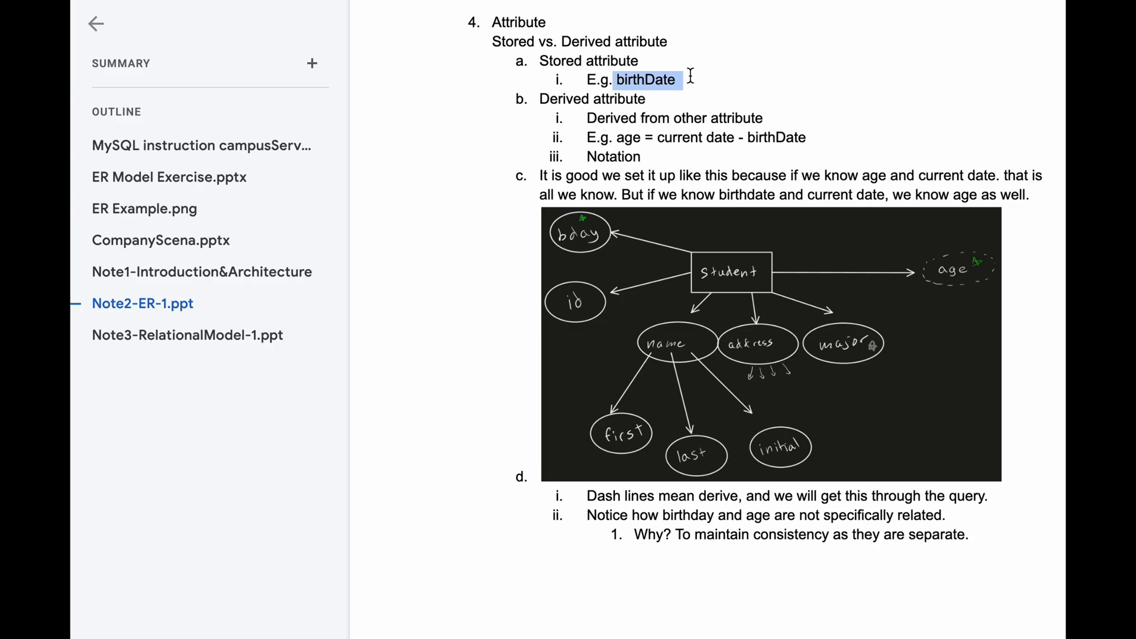
pyautogui.moveTo(565, 100)
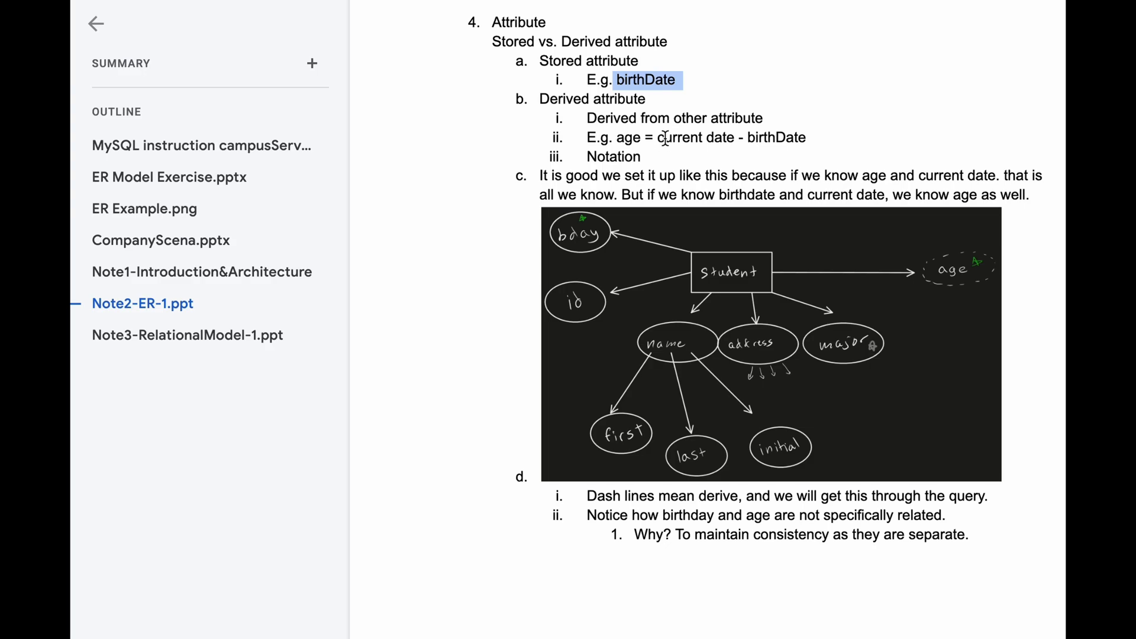
pyautogui.doubleClick(684, 137)
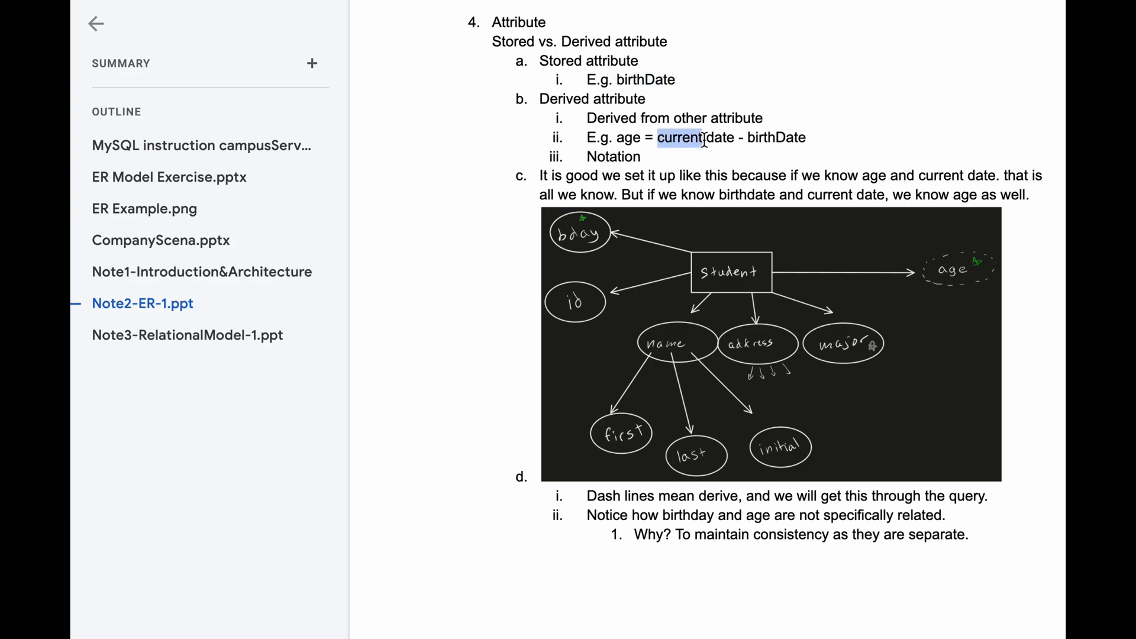
pyautogui.click(779, 138)
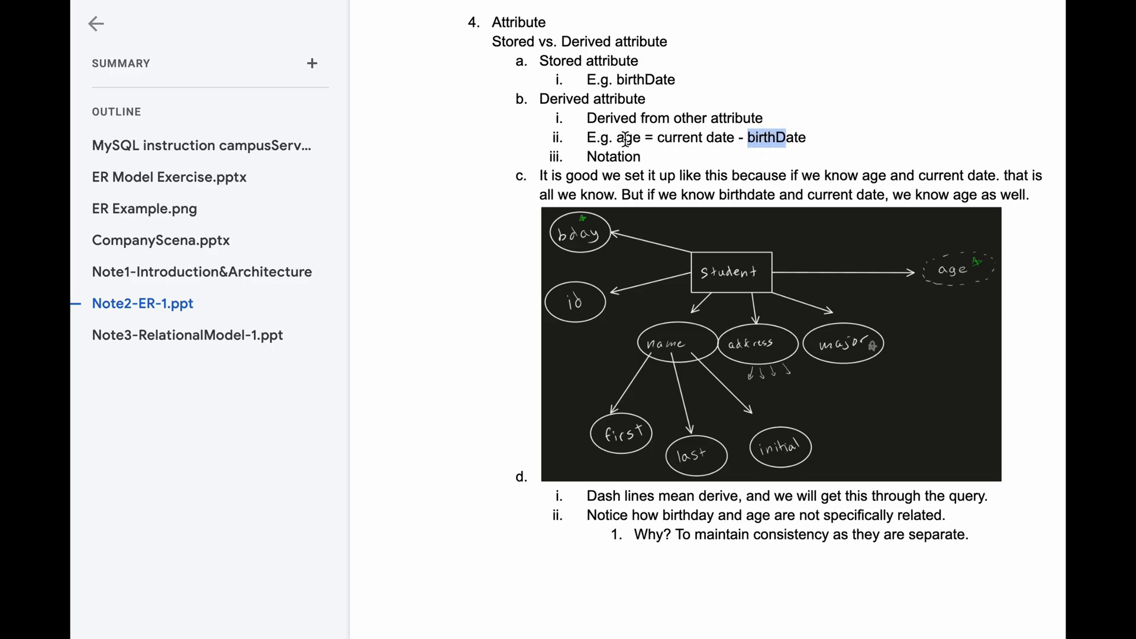
pyautogui.moveTo(689, 152)
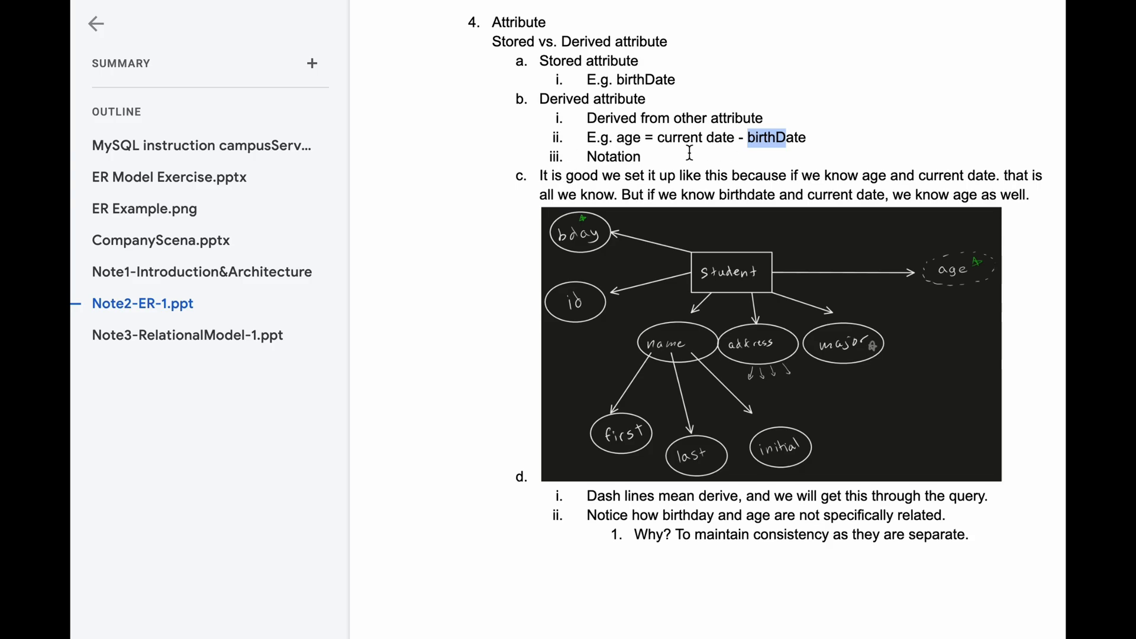
pyautogui.moveTo(706, 152)
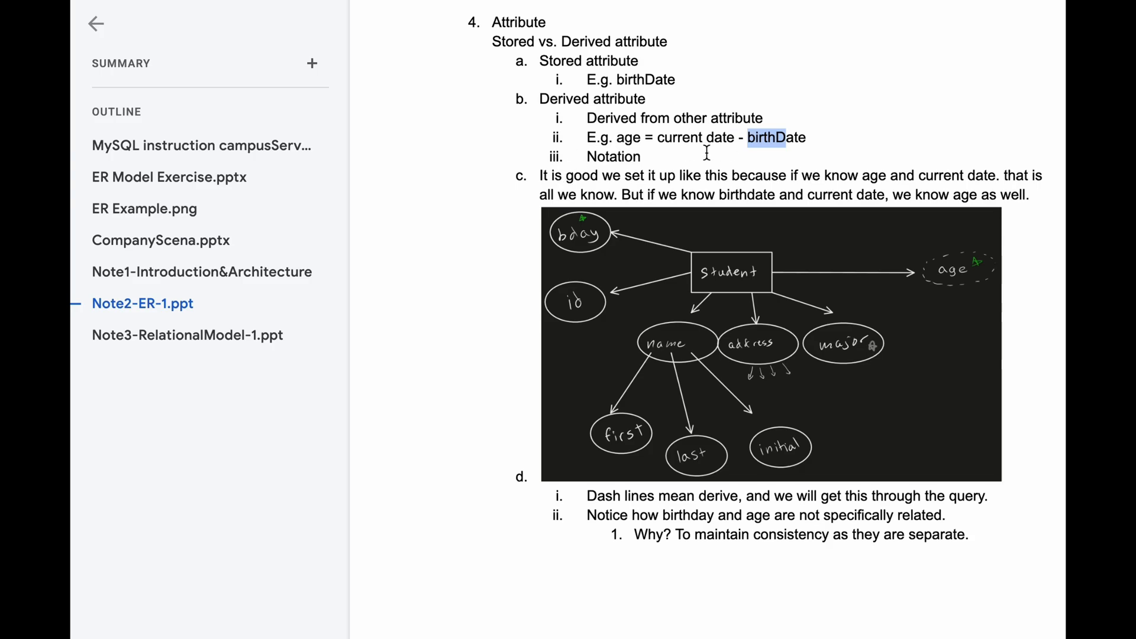
pyautogui.moveTo(700, 143)
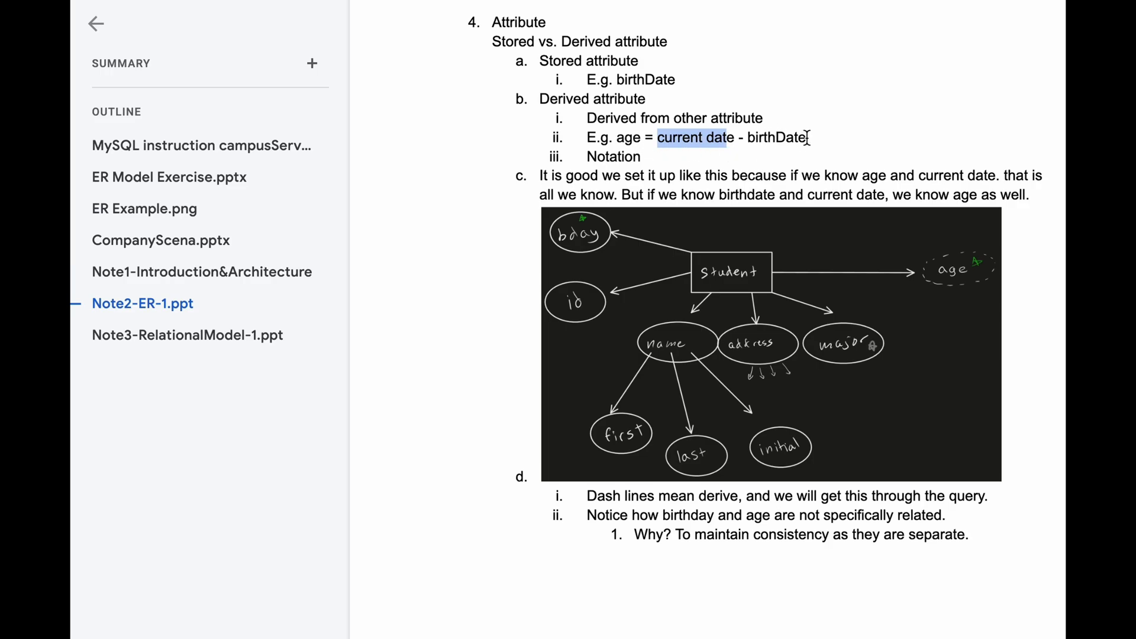
pyautogui.moveTo(762, 153)
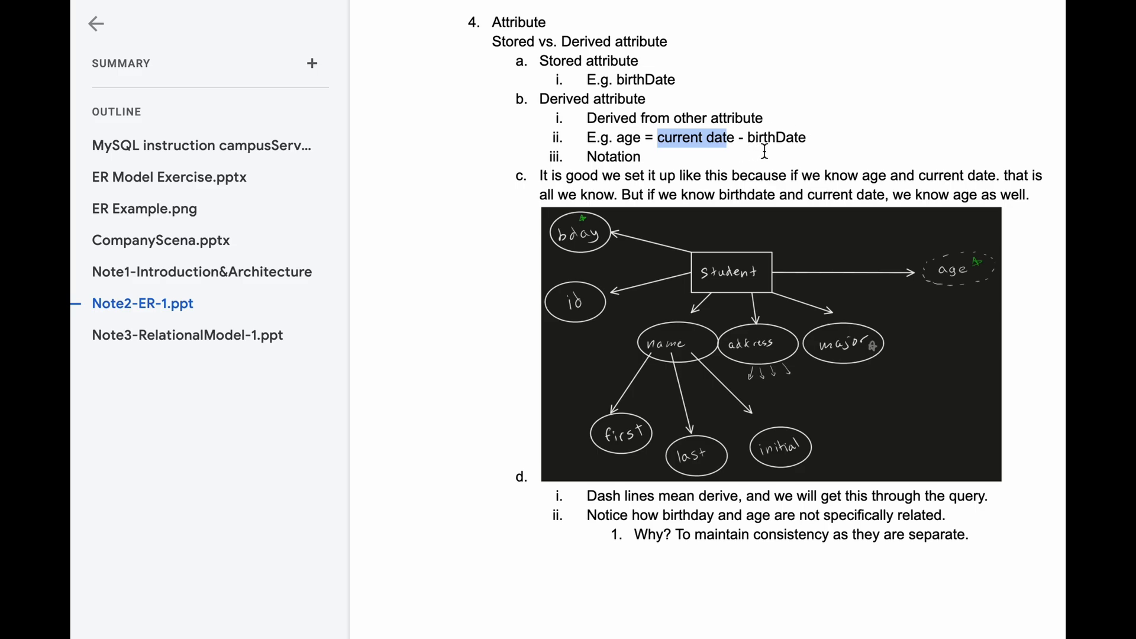
pyautogui.moveTo(776, 161)
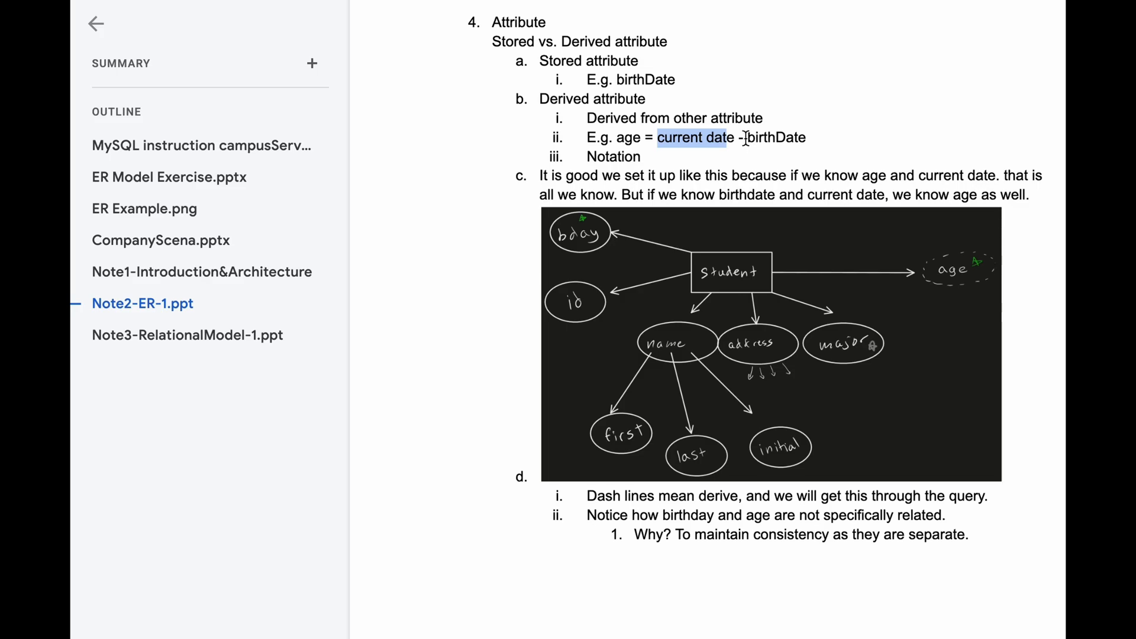
pyautogui.moveTo(717, 138)
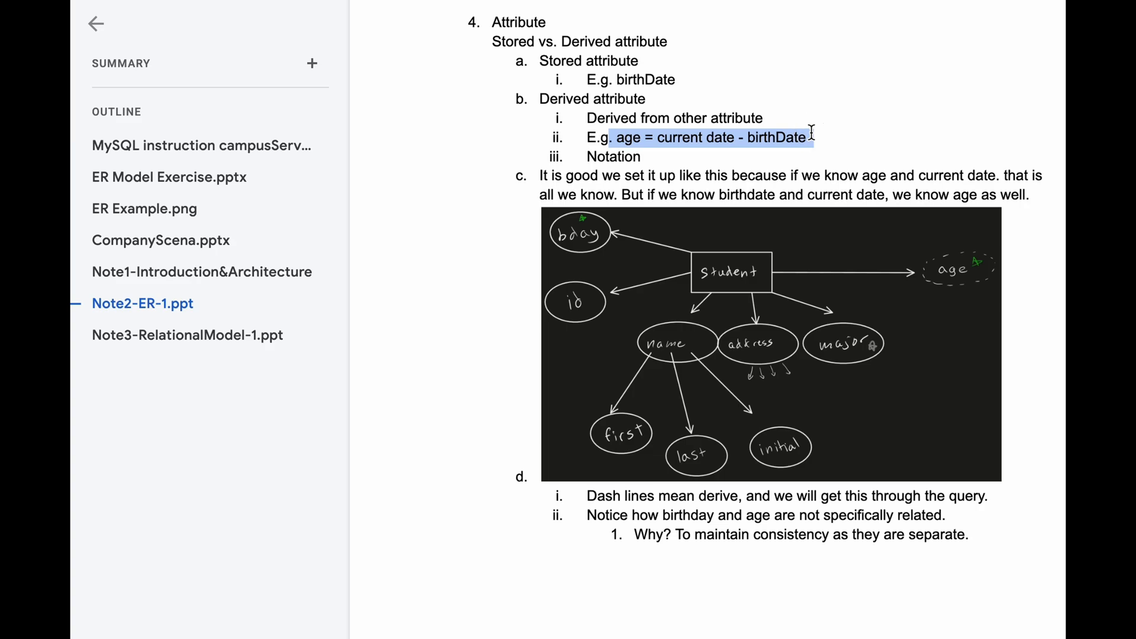
pyautogui.click(772, 345)
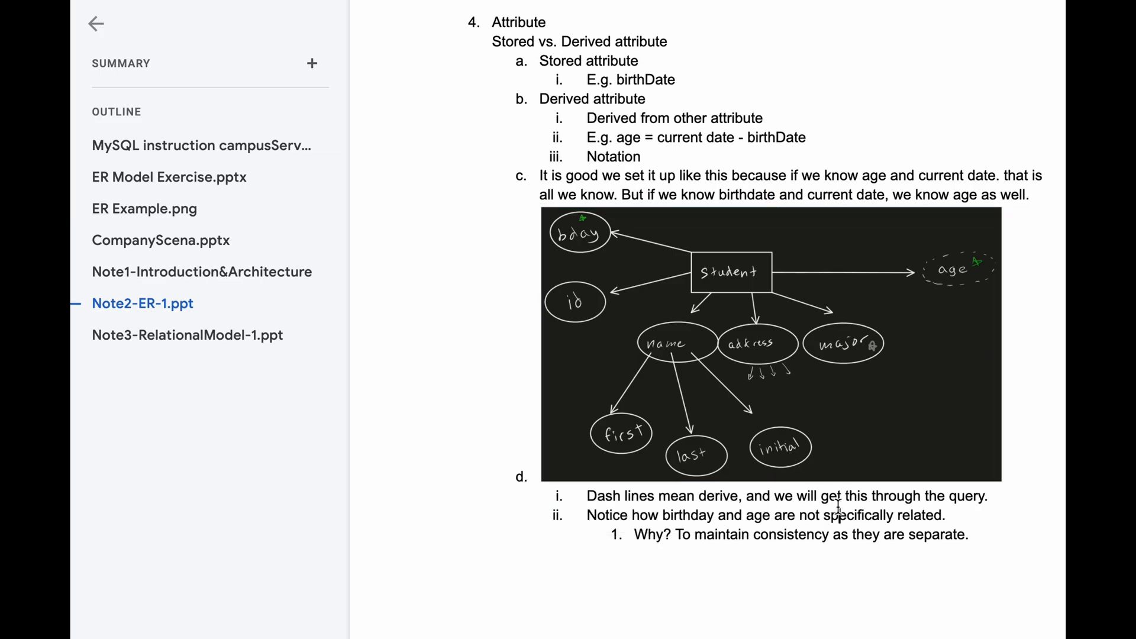
pyautogui.moveTo(965, 273)
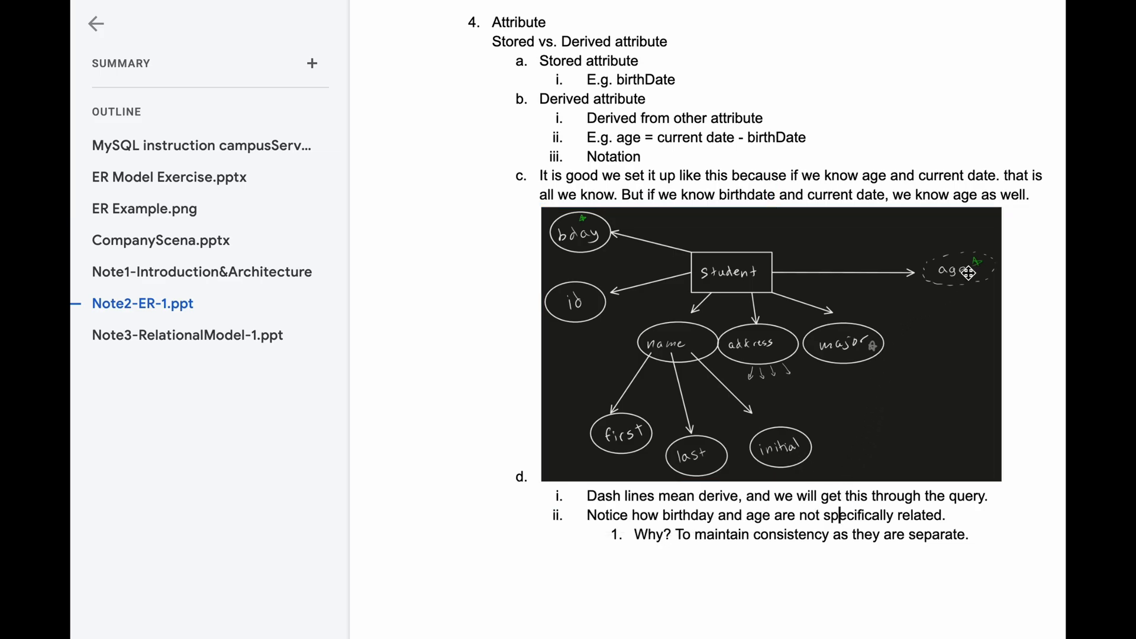
pyautogui.moveTo(974, 294)
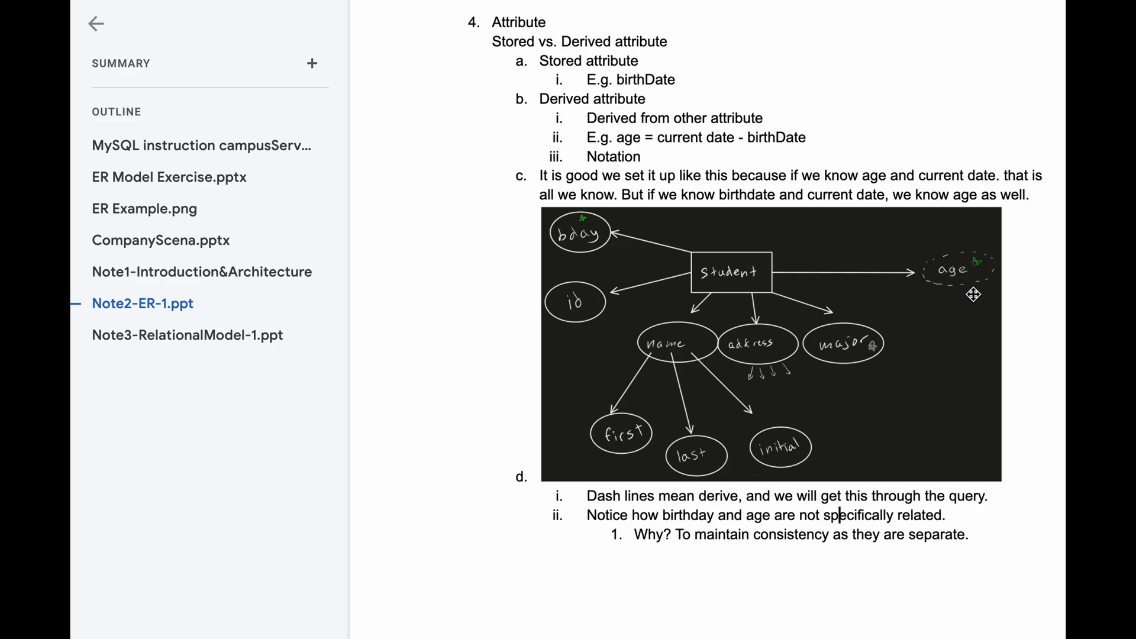
pyautogui.moveTo(1031, 352)
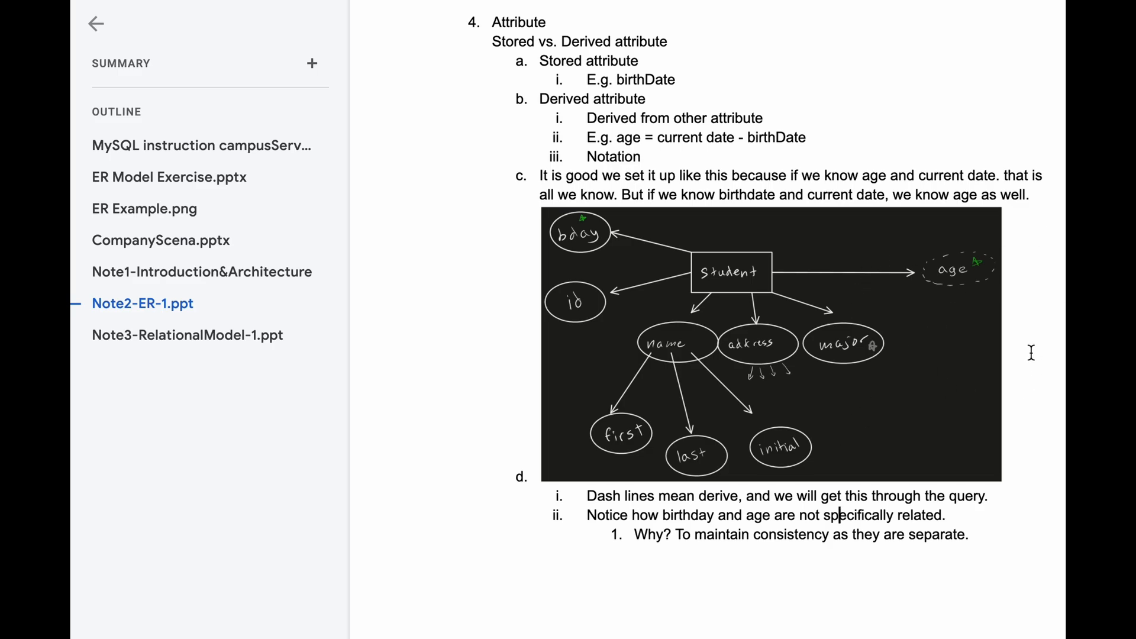
pyautogui.moveTo(545, 275)
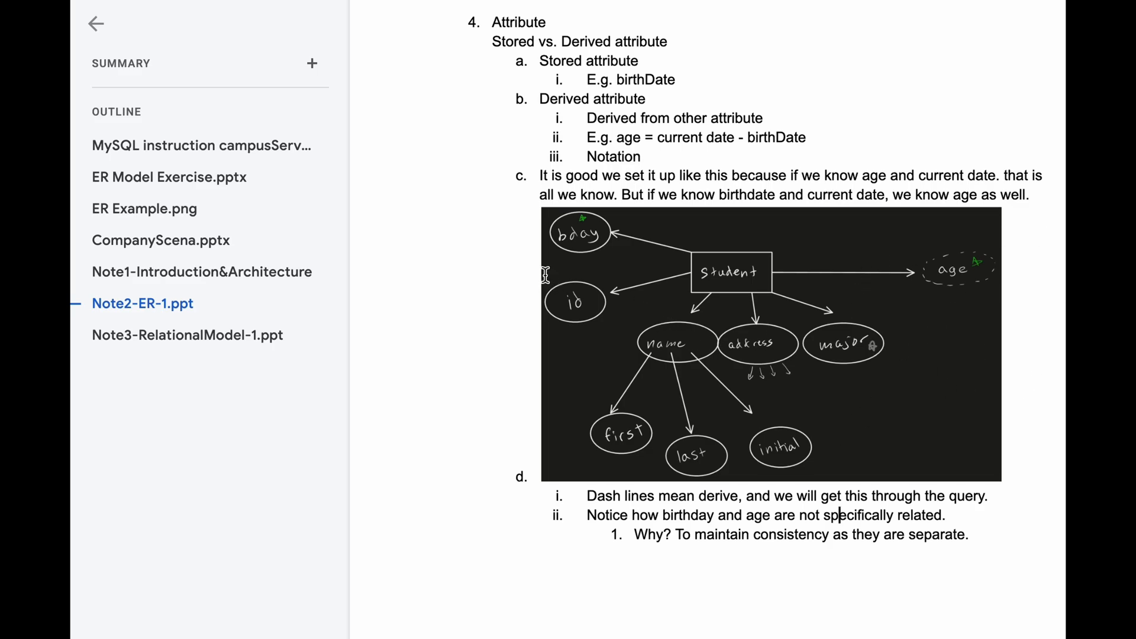
pyautogui.moveTo(873, 335)
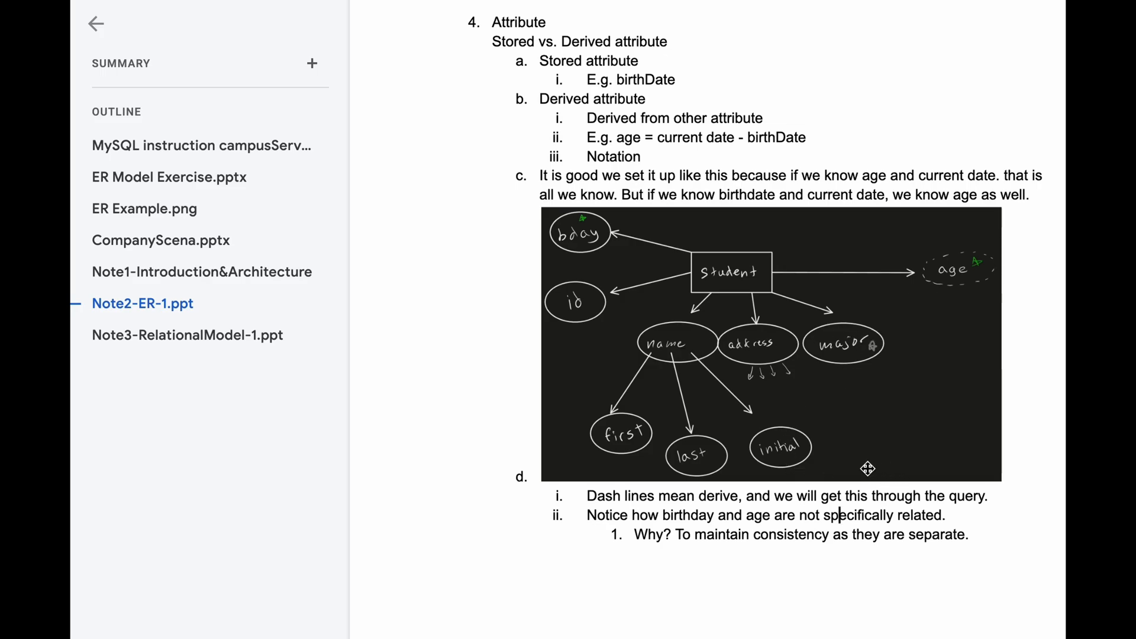
pyautogui.moveTo(787, 382)
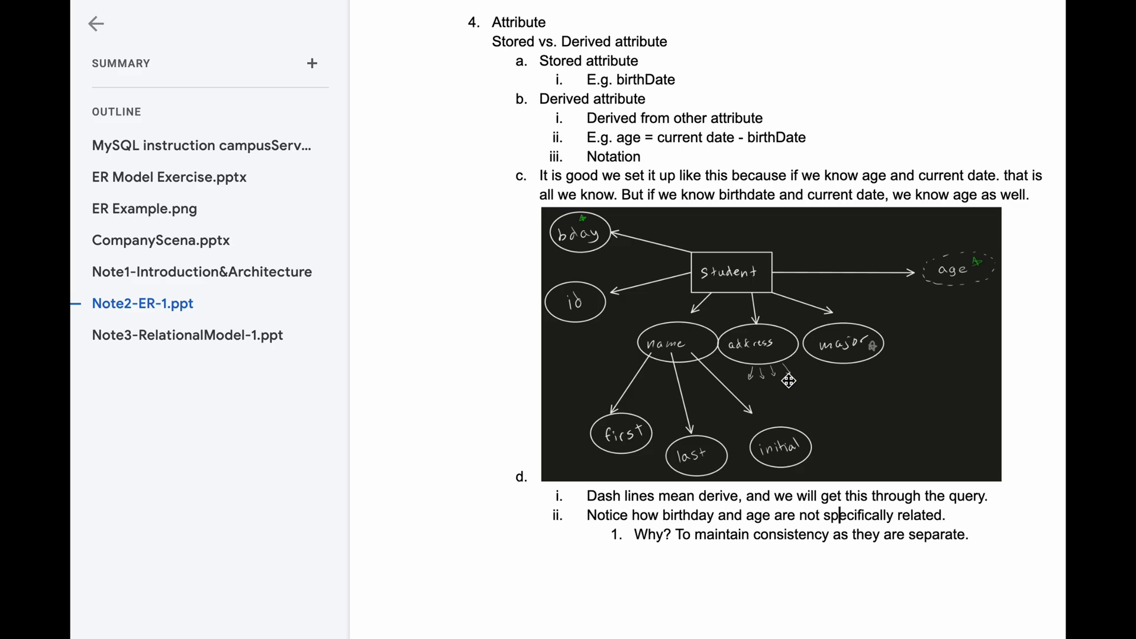
pyautogui.moveTo(647, 140)
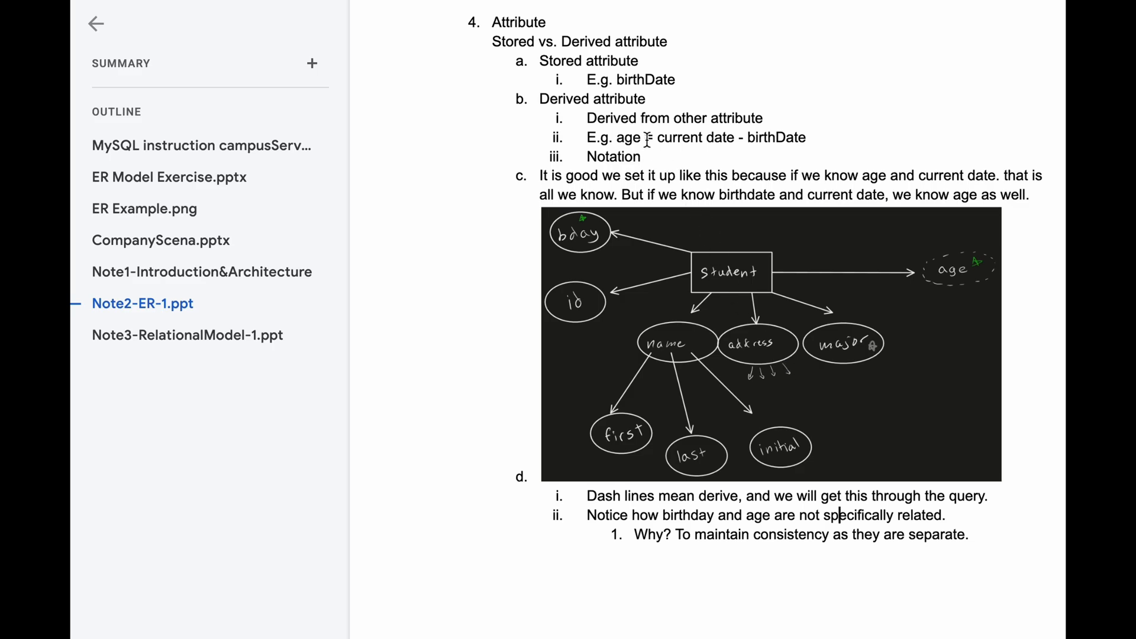
# Scroll down to sections 5 and 6: entity types, entity sets and ER notation chart
pyautogui.scroll(3)
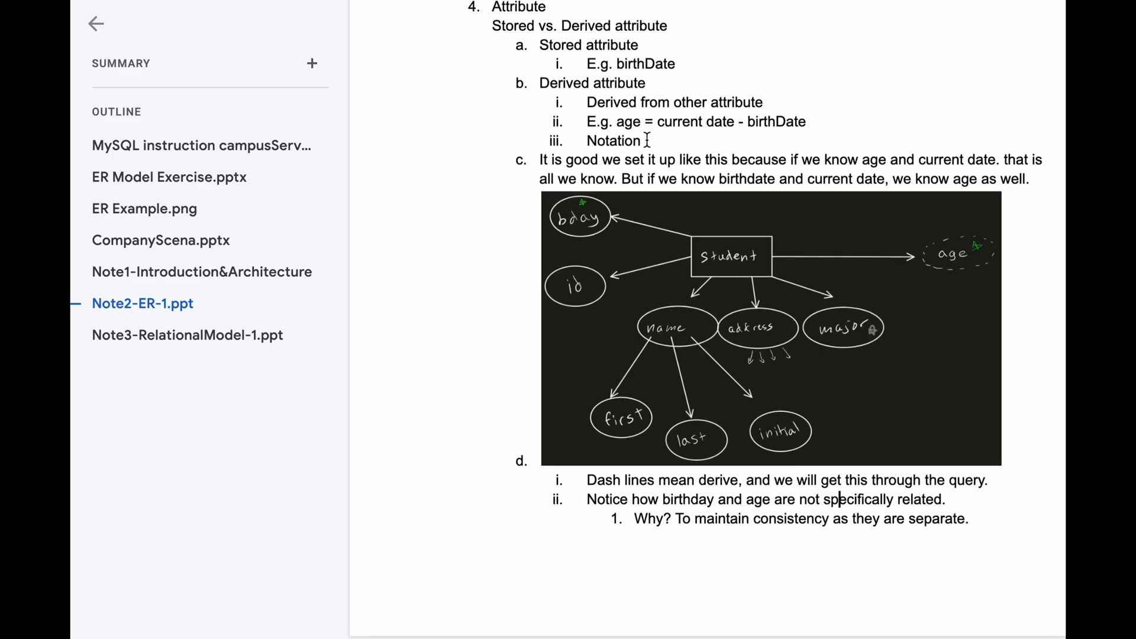
pyautogui.scroll(-3)
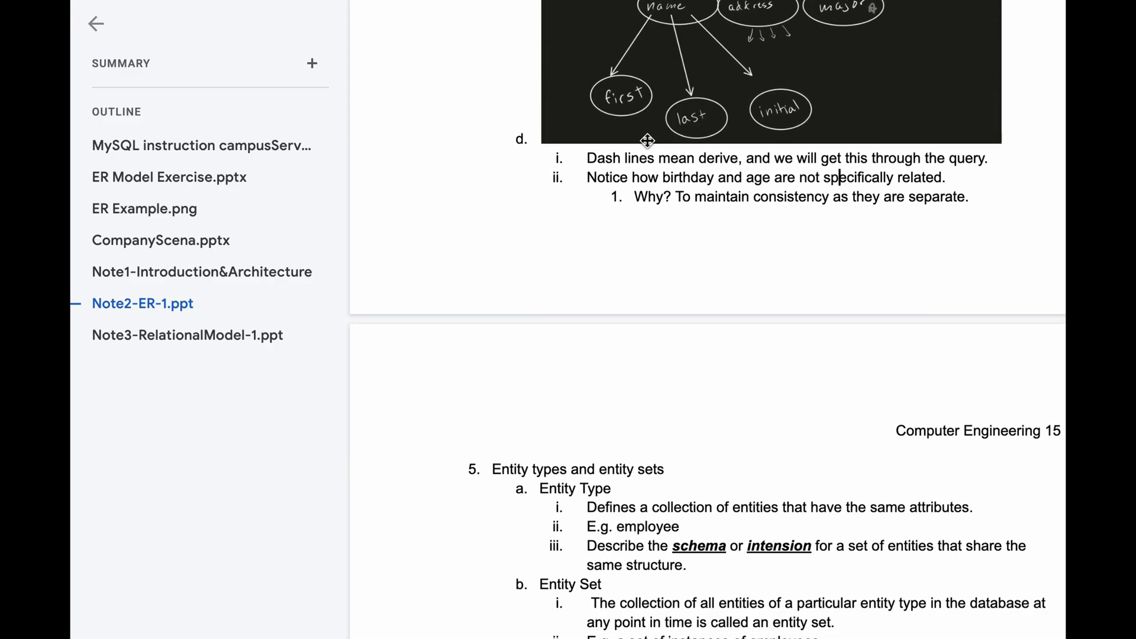
pyautogui.scroll(-3)
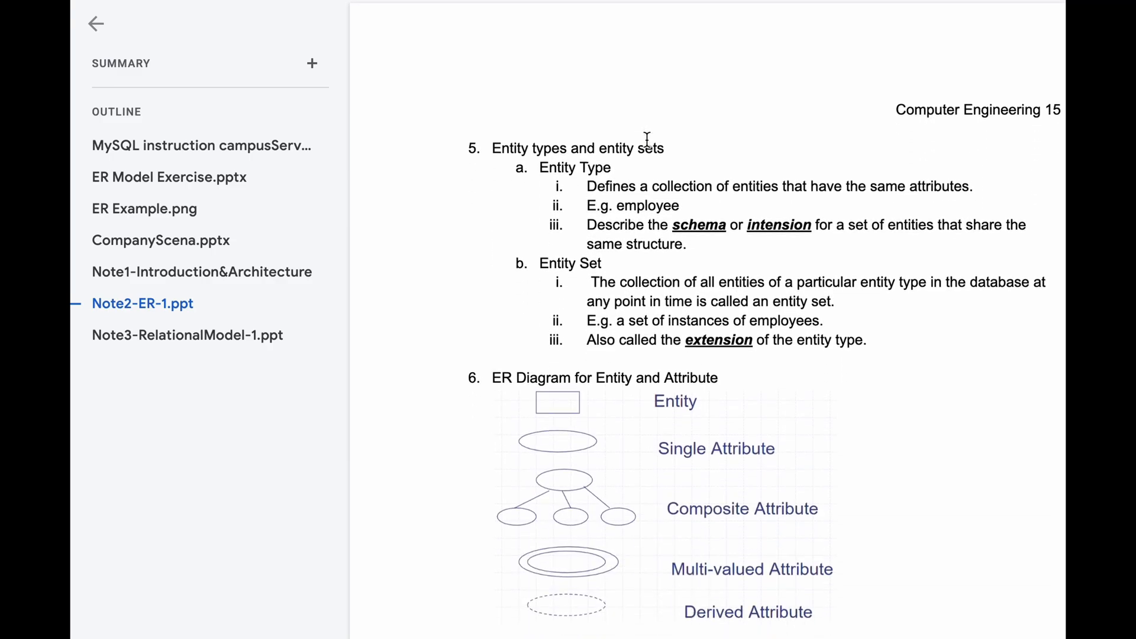
pyautogui.scroll(-3)
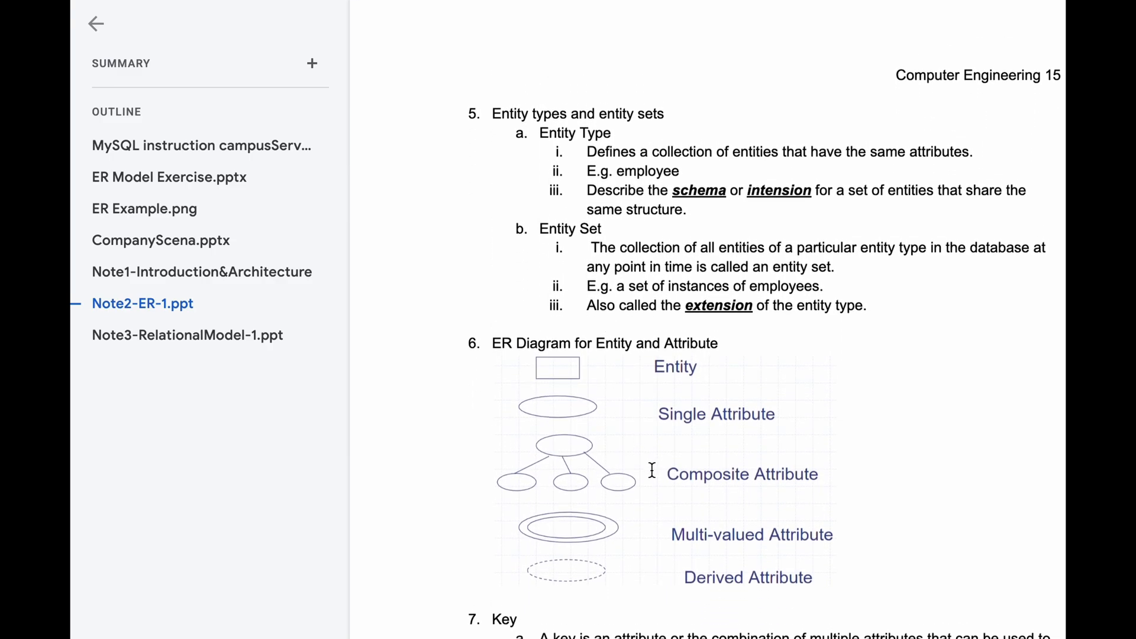
pyautogui.moveTo(583, 433)
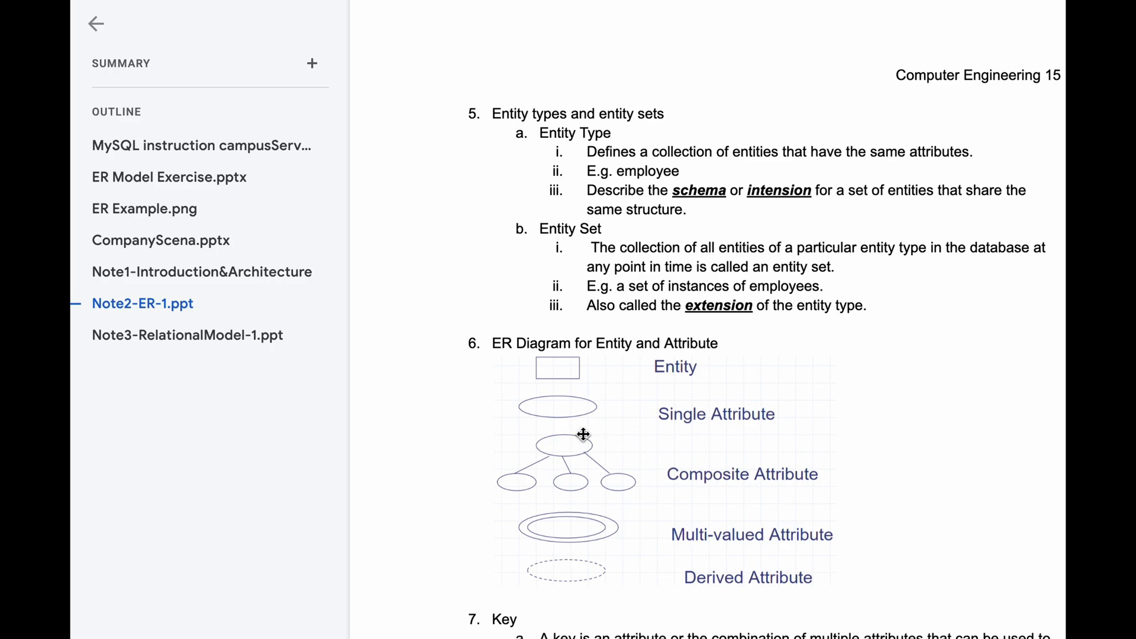